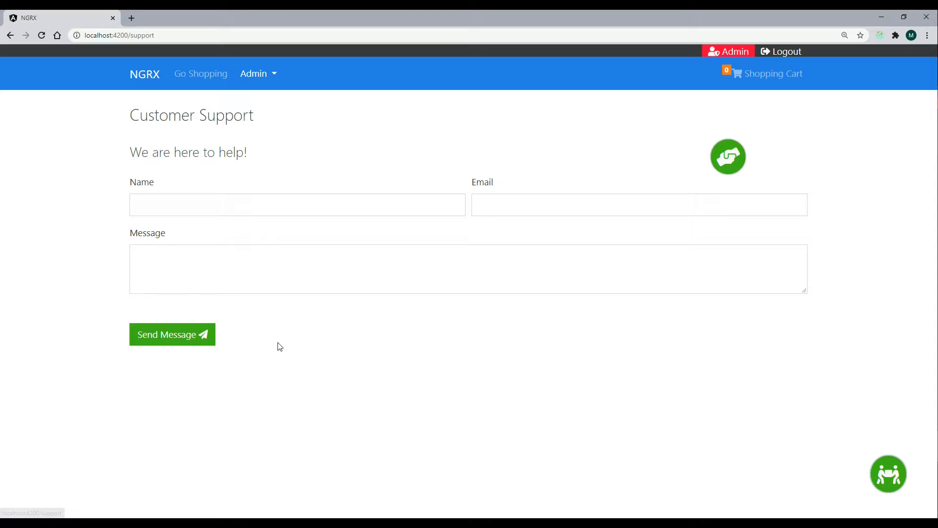
{"action": "mouse_move", "coordinate": [469, 346]}
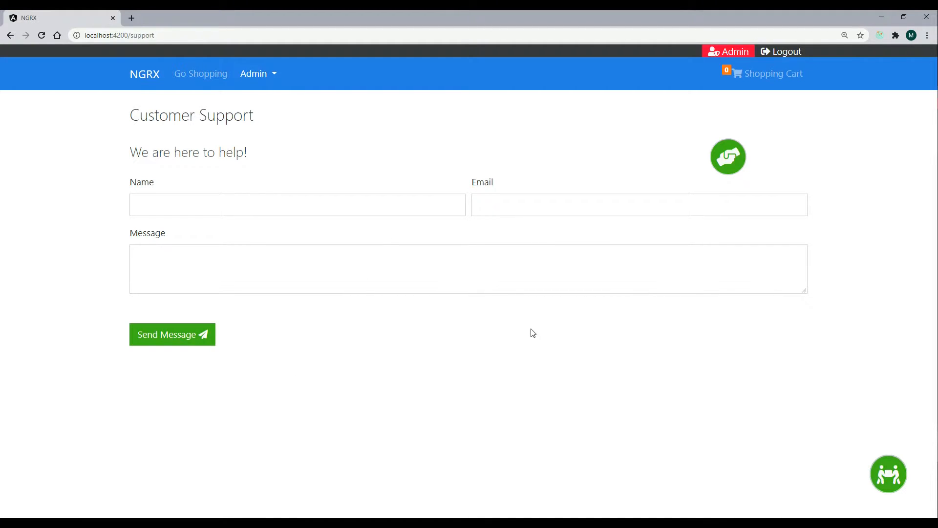
{"action": "mouse_move", "coordinate": [466, 352]}
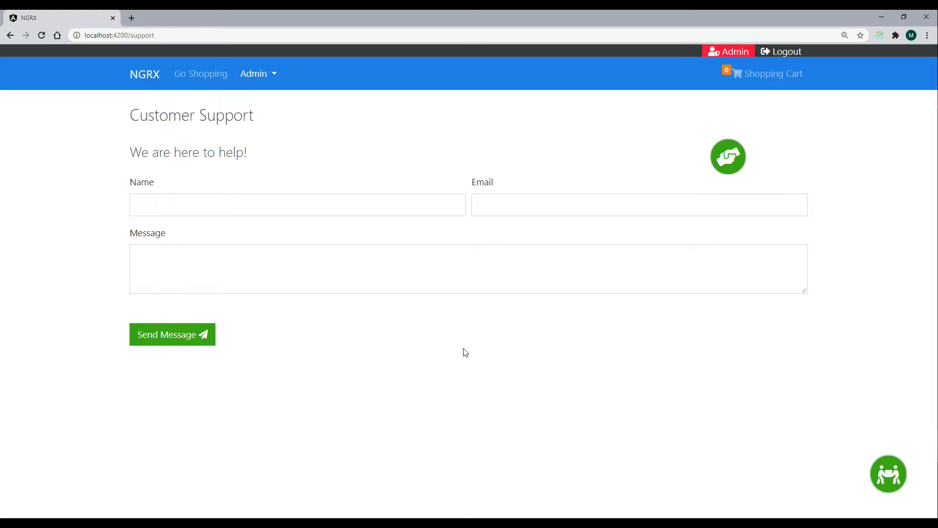
Open Chrome DevTools via Inspect and switch to the Redux panel.
{"action": "right_click", "coordinate": [465, 352]}
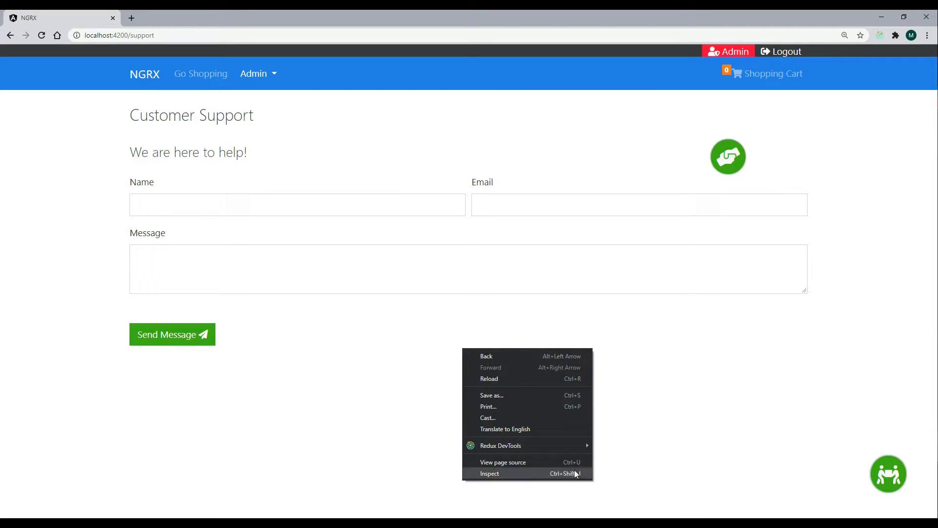
{"action": "left_click", "coordinate": [490, 473]}
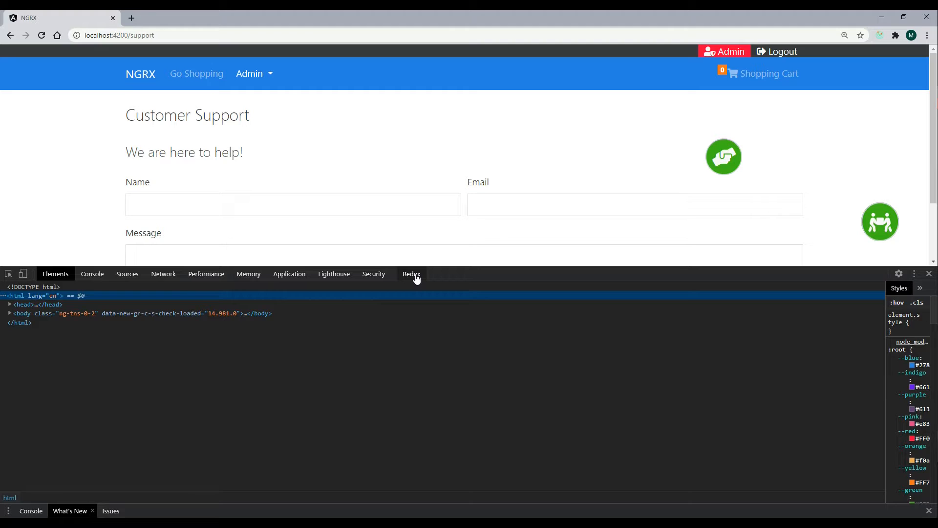
{"action": "left_click", "coordinate": [411, 273]}
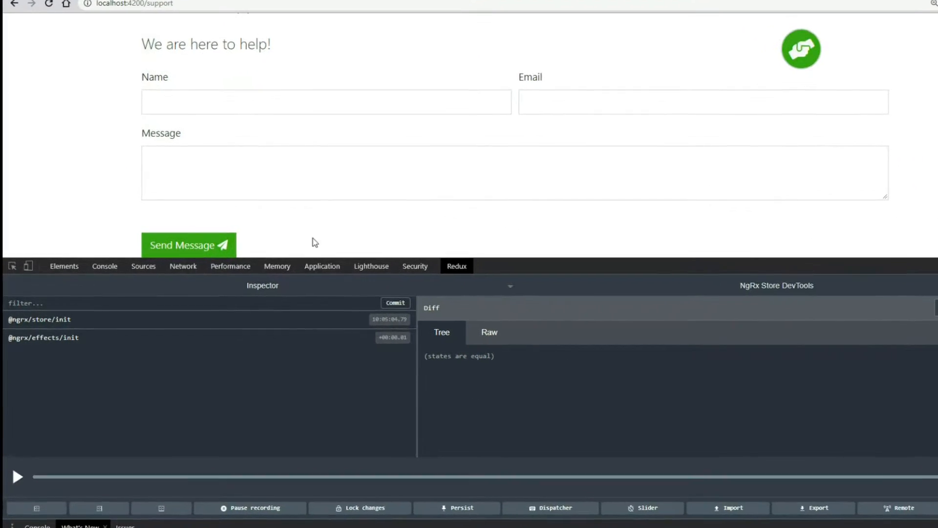
Submit the empty support form with Send Message.
{"action": "left_click", "coordinate": [188, 245]}
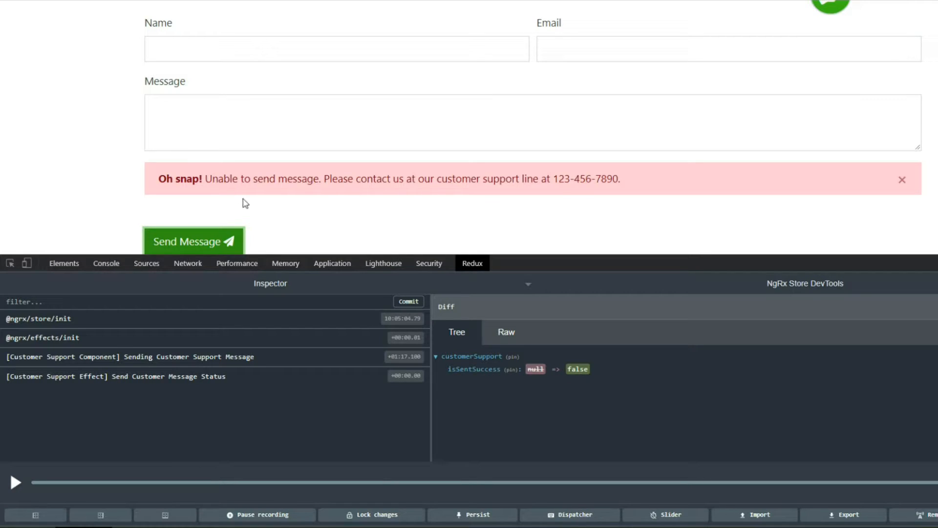
{"action": "mouse_move", "coordinate": [496, 198]}
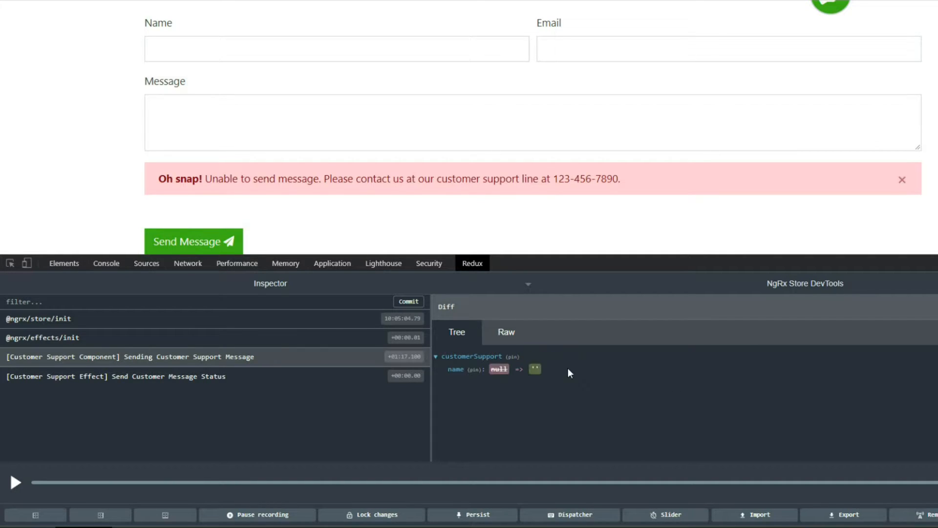
{"action": "mouse_move", "coordinate": [552, 380]}
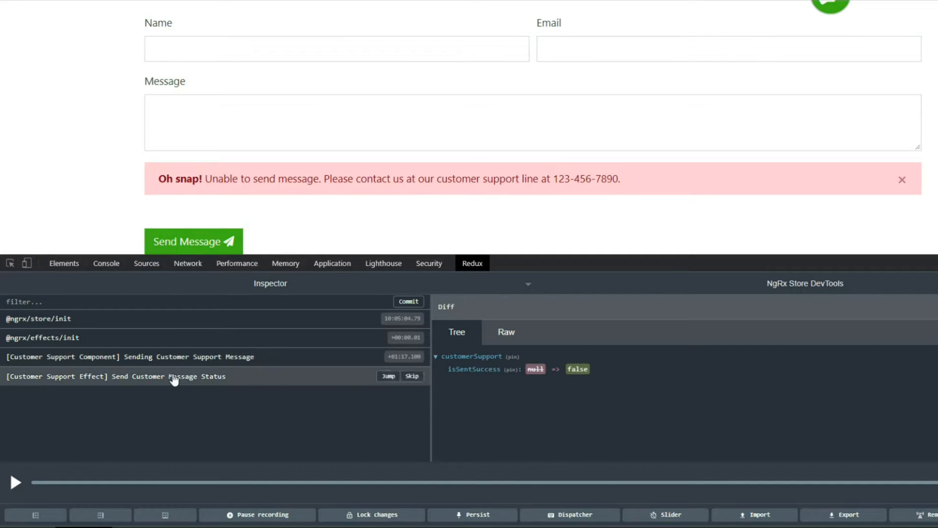
{"action": "mouse_move", "coordinate": [235, 377]}
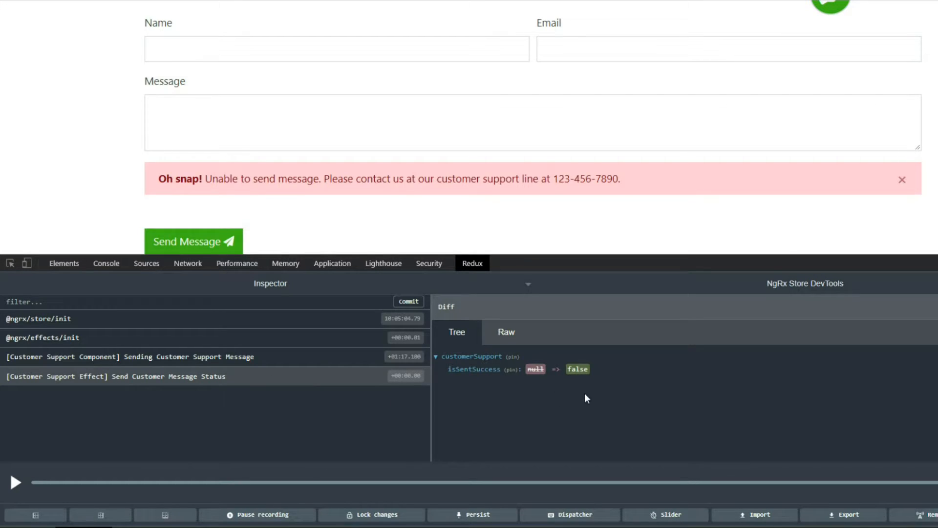
{"action": "mouse_move", "coordinate": [586, 421]}
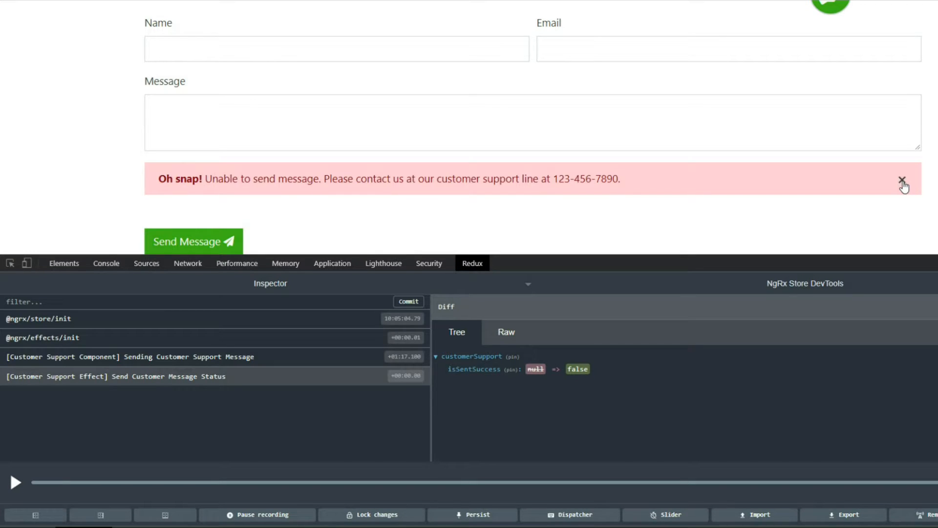
Dismiss the red failure alert and inspect the Clear Form action's diff.
{"action": "left_click", "coordinate": [902, 182]}
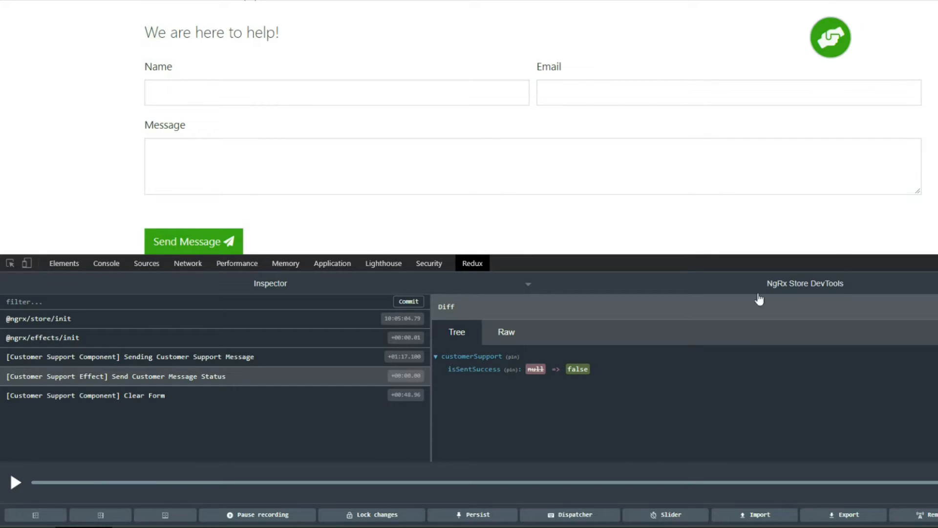
{"action": "left_click", "coordinate": [86, 395]}
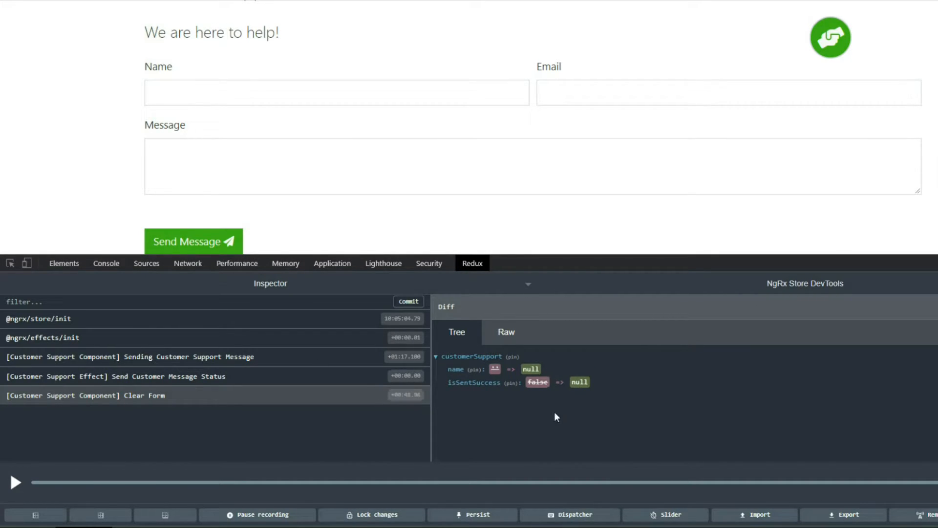
{"action": "mouse_move", "coordinate": [583, 406]}
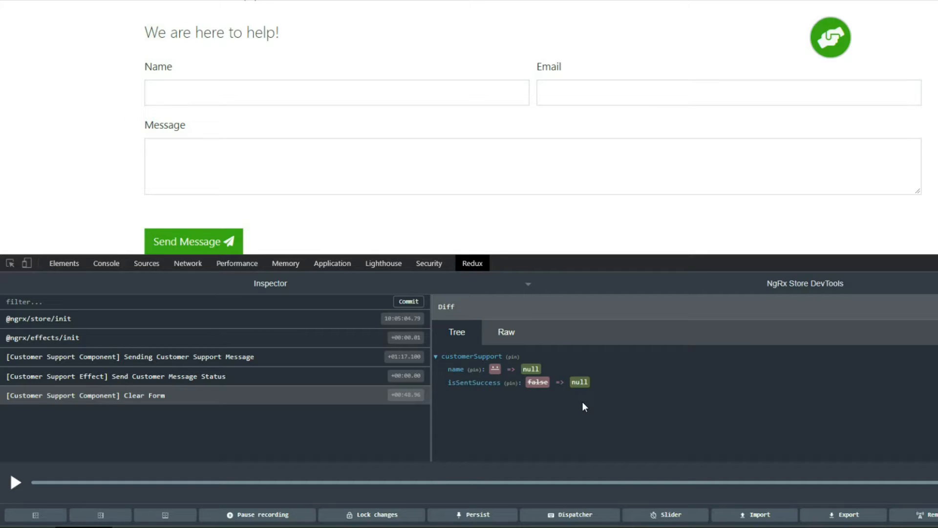
{"action": "mouse_move", "coordinate": [295, 133]}
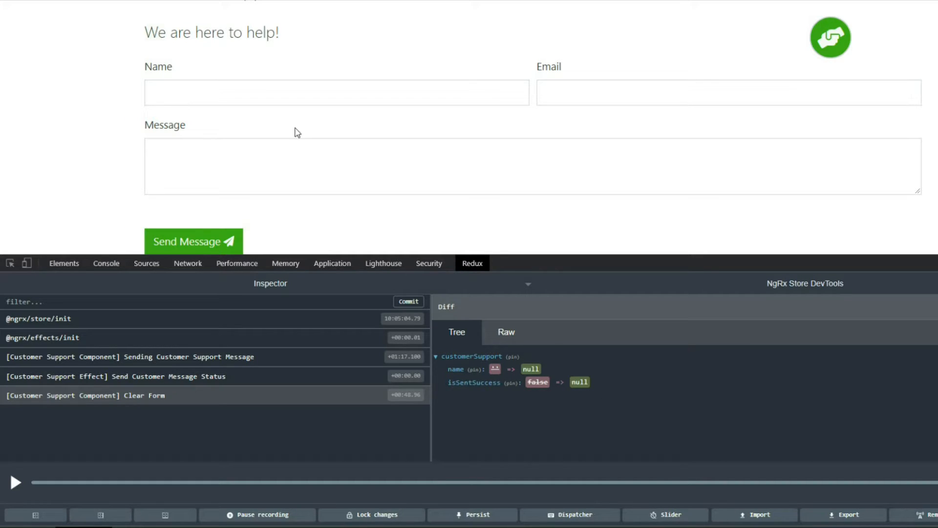
Send the support message as Bob, dismiss the confirmation, and close DevTools.
{"action": "left_click", "coordinate": [337, 92]}
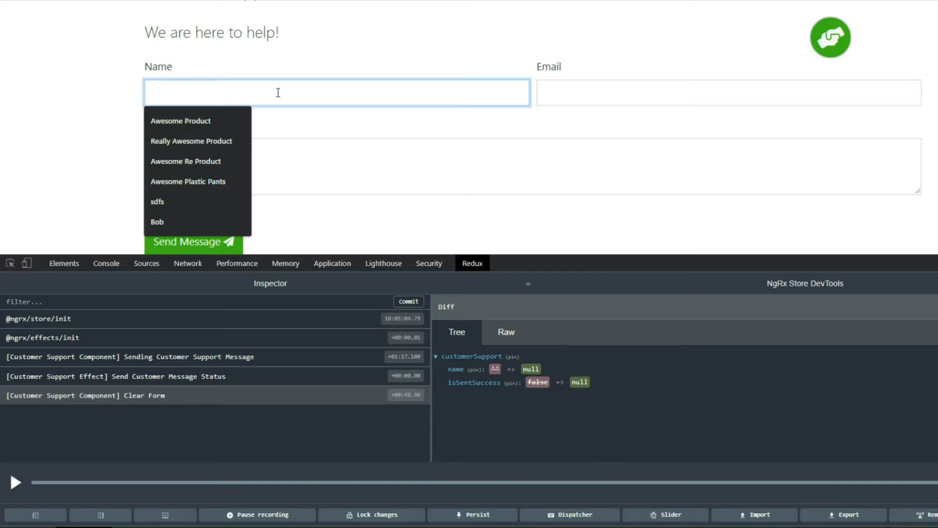
{"action": "left_click", "coordinate": [157, 222]}
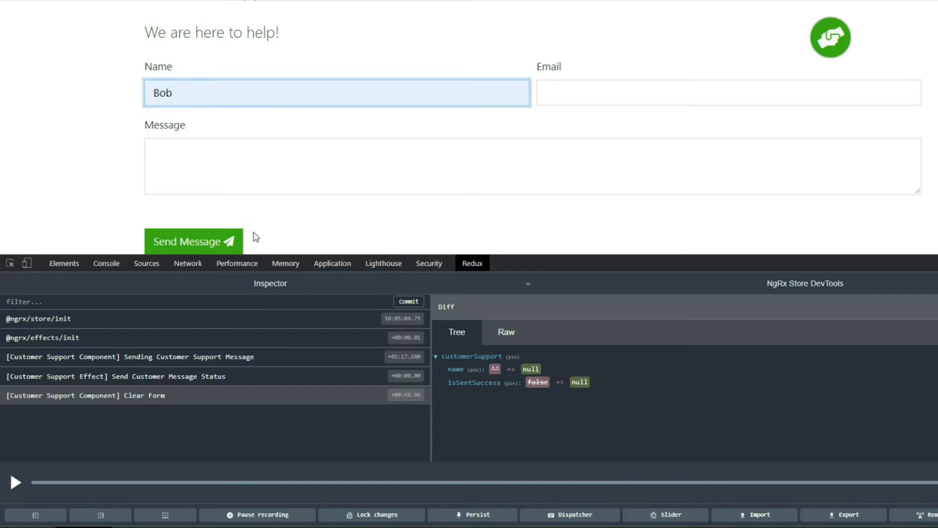
{"action": "left_click", "coordinate": [193, 241]}
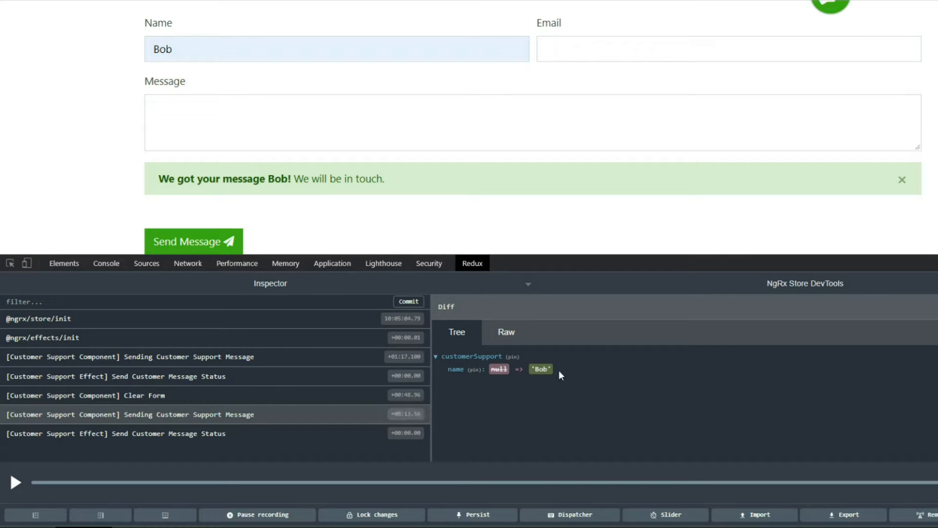
{"action": "mouse_move", "coordinate": [565, 382]}
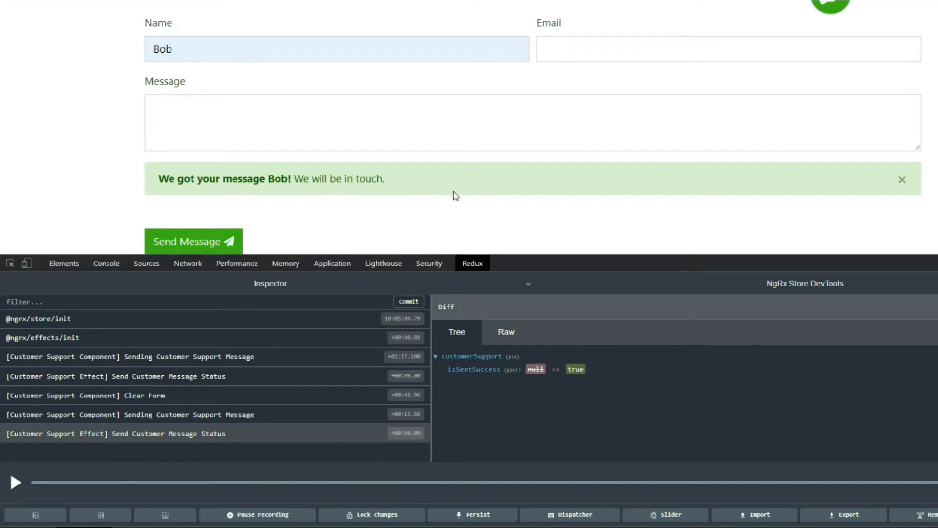
{"action": "mouse_move", "coordinate": [504, 217]}
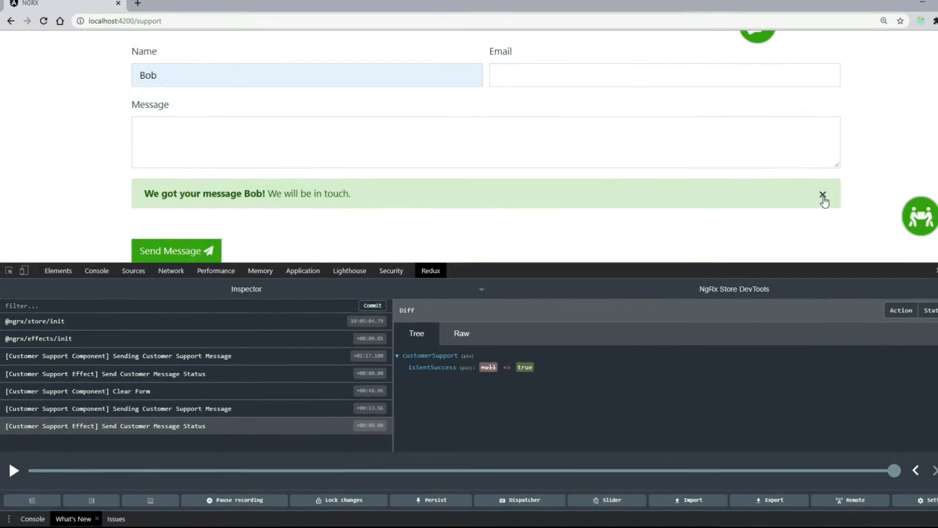
{"action": "left_click", "coordinate": [823, 194]}
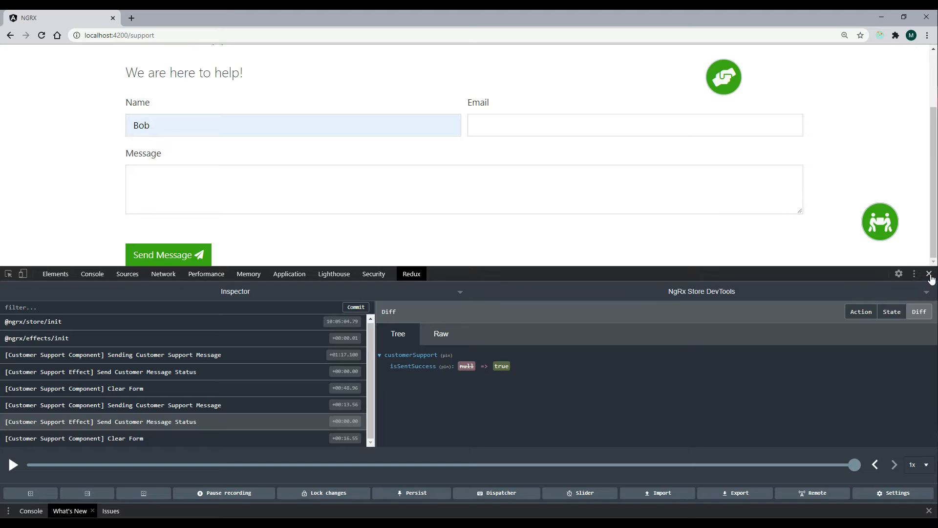
{"action": "left_click", "coordinate": [929, 273]}
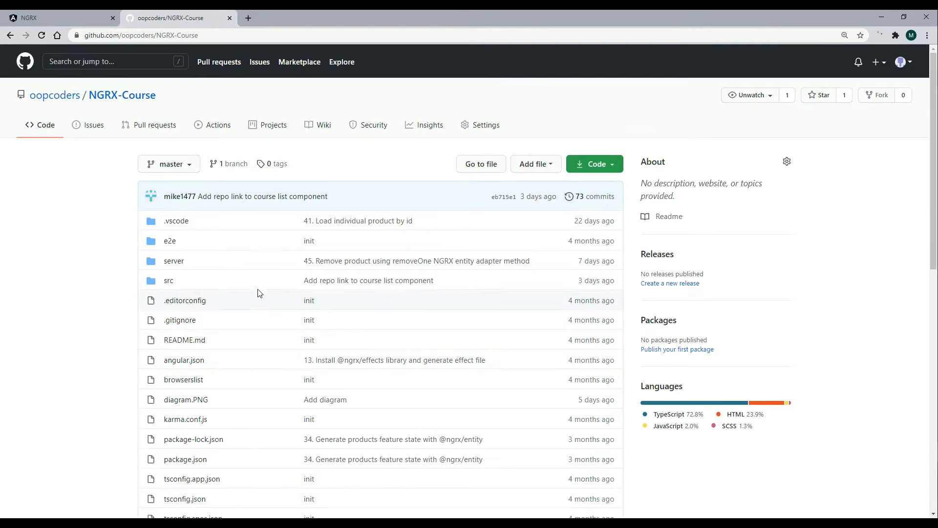
{"action": "mouse_move", "coordinate": [432, 266]}
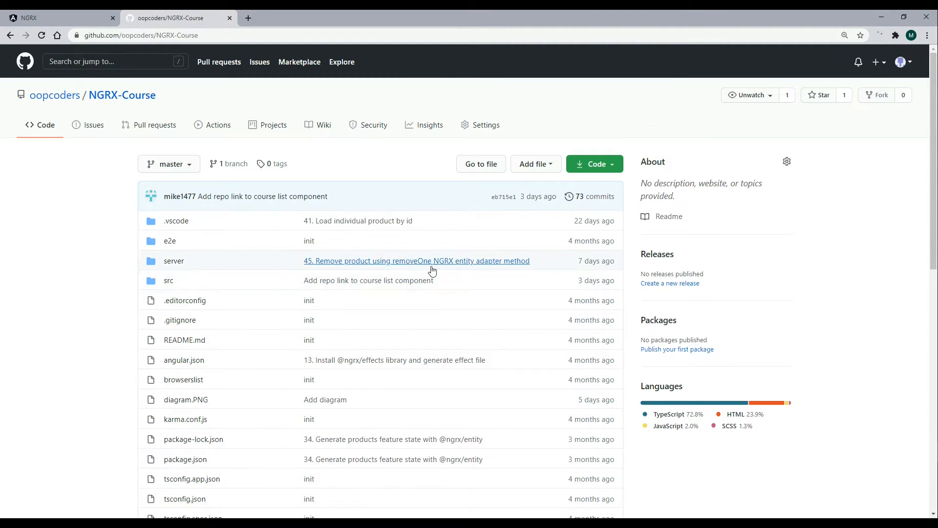
{"action": "mouse_move", "coordinate": [362, 329]}
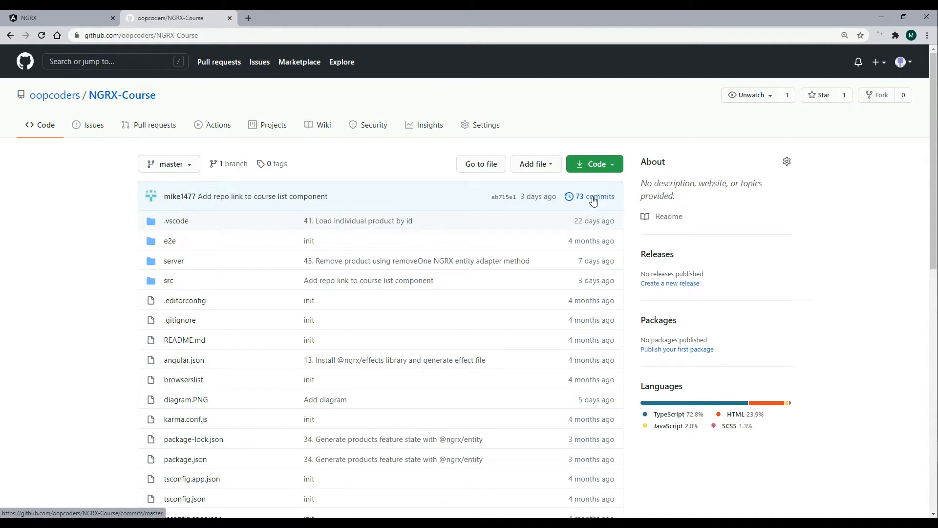
Open the '73 commits' history of the NGRX-Course master branch.
{"action": "left_click", "coordinate": [592, 197]}
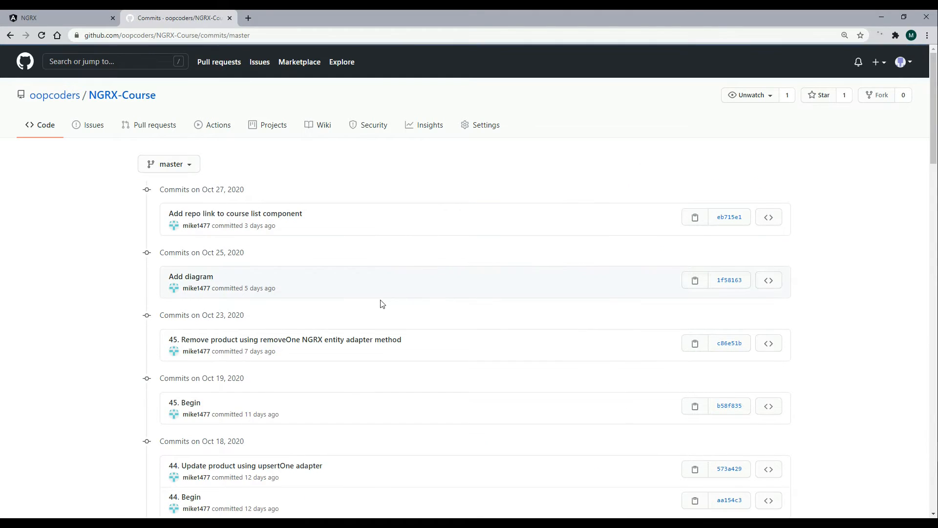
Page to the oldest commits and copy the 7.begin commit SHA.
{"action": "scroll", "scroll_direction": "down", "scroll_amount": 3}
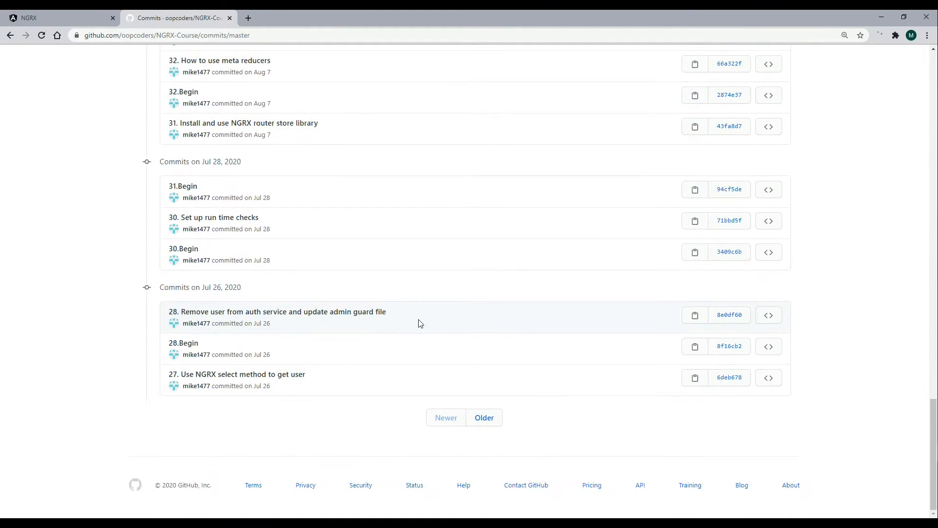
{"action": "left_click", "coordinate": [483, 416]}
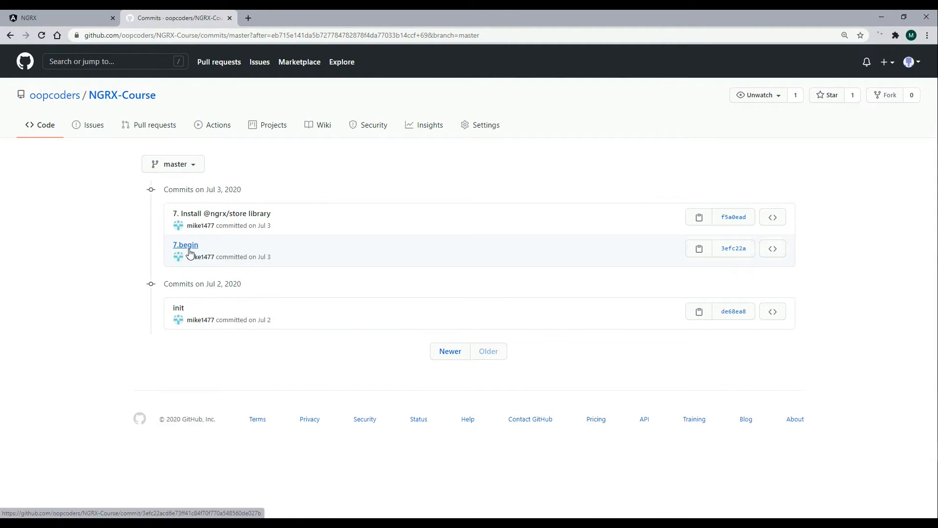
{"action": "mouse_move", "coordinate": [634, 270]}
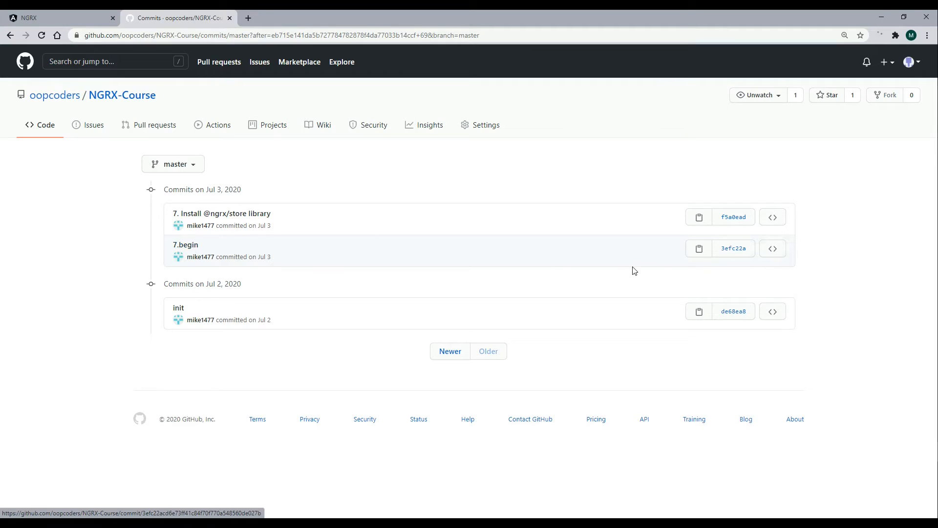
{"action": "left_click", "coordinate": [698, 249]}
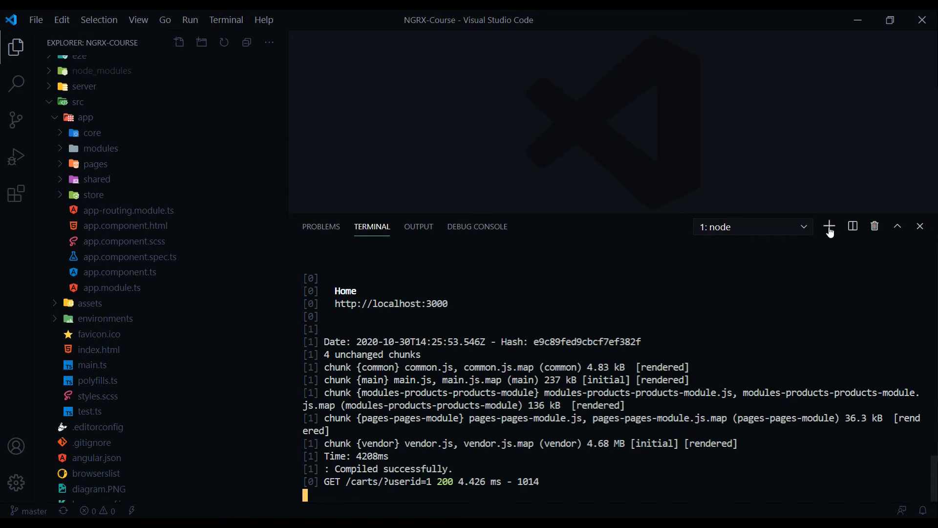
Open a new cmd terminal and begin typing 'git checkout'.
{"action": "left_click", "coordinate": [829, 226]}
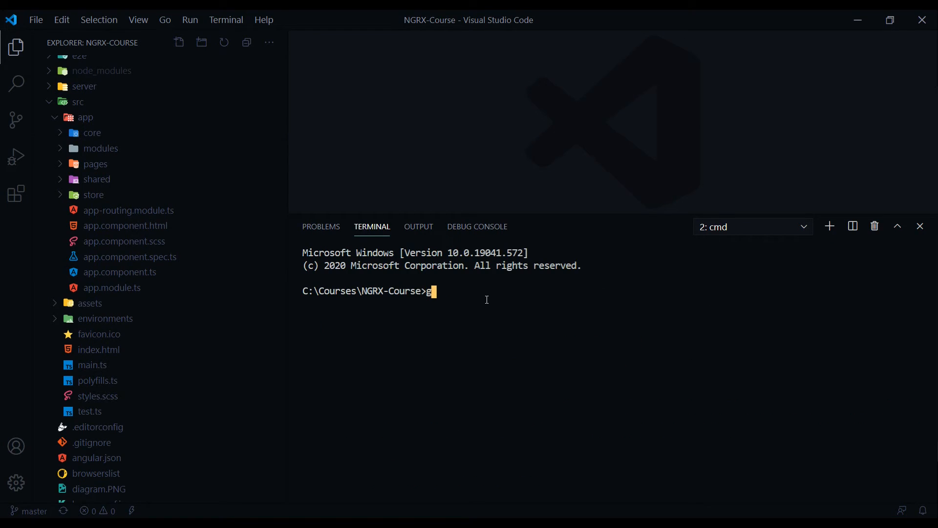
{"action": "type", "text": "it"}
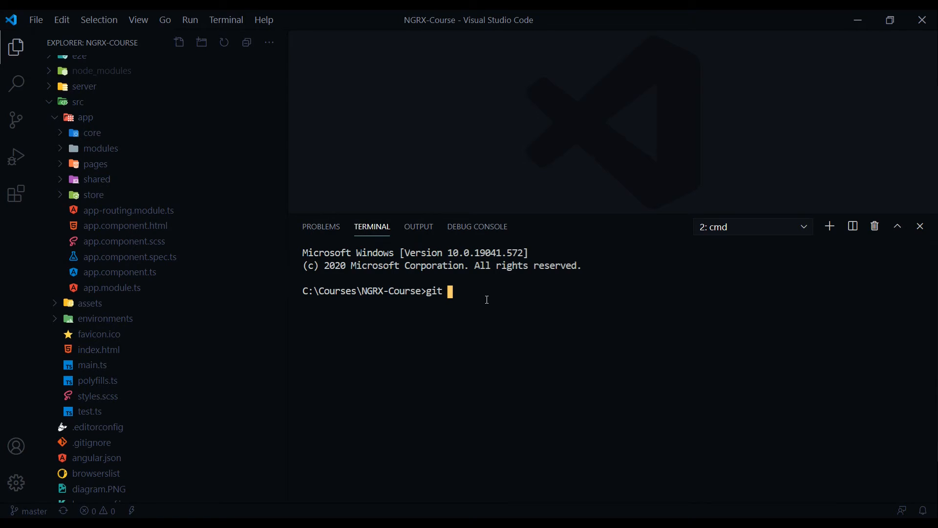
{"action": "type", "text": "chec"}
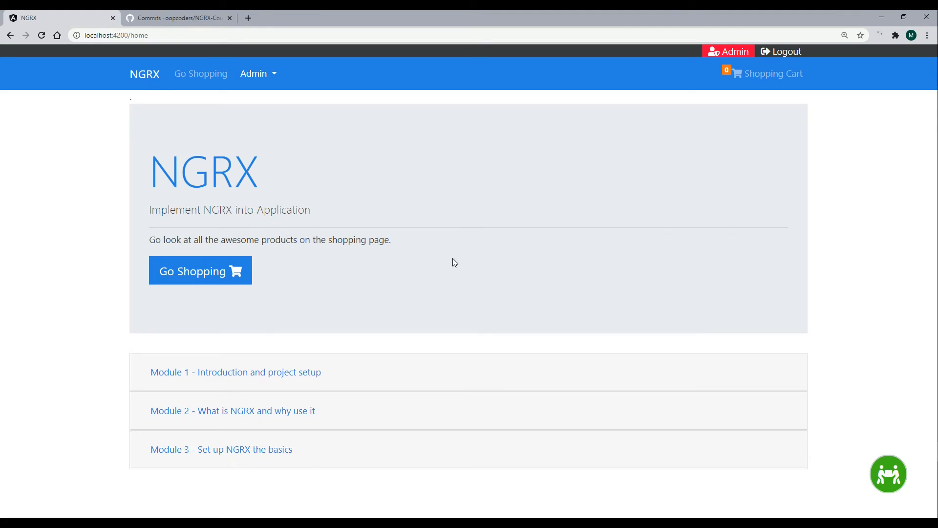
Expand the 'Module 3 - Set up NGRX the basics' accordion on the home page.
{"action": "left_click", "coordinate": [221, 448]}
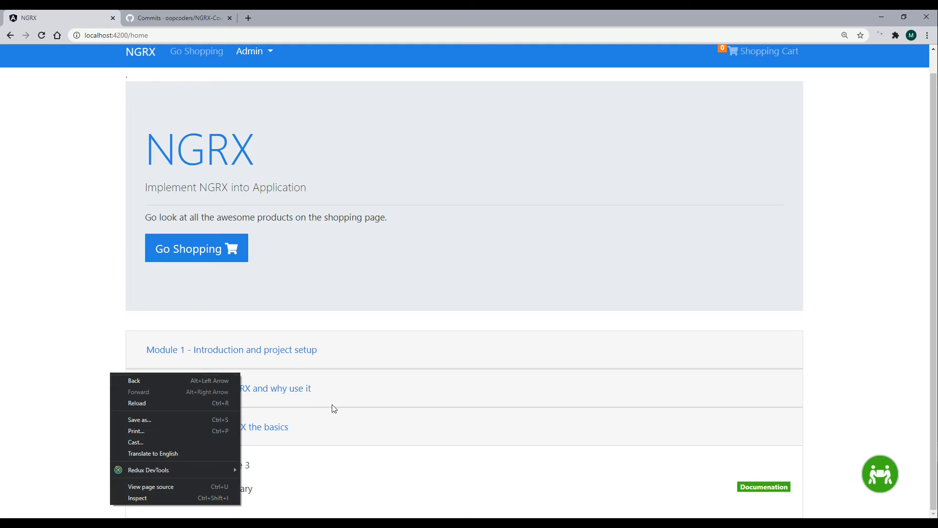
Check the Redux panel shows 'No store found', then close DevTools.
{"action": "left_click", "coordinate": [137, 498]}
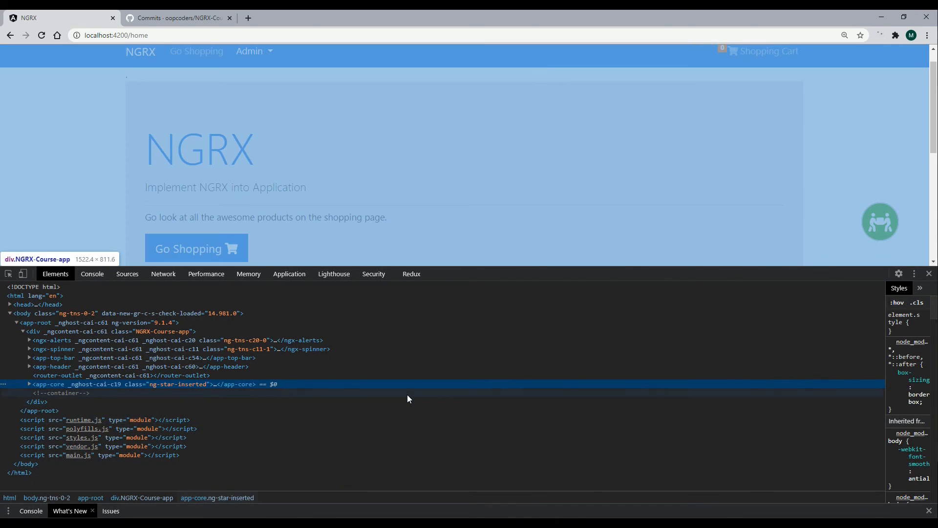
{"action": "left_click", "coordinate": [411, 274]}
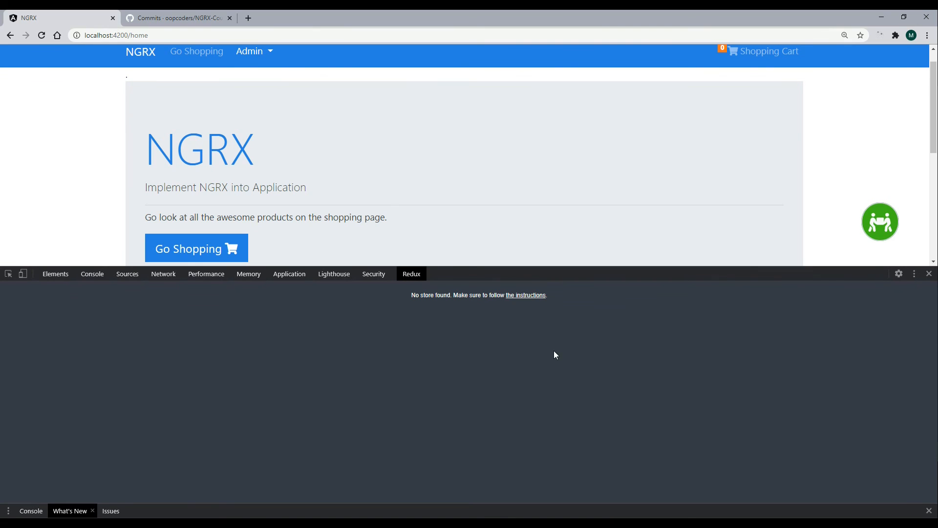
{"action": "mouse_move", "coordinate": [527, 383]}
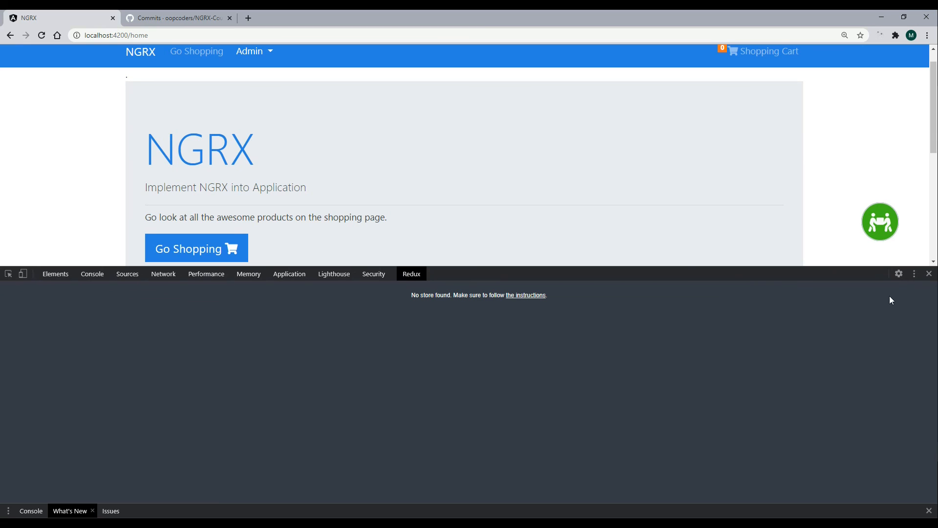
{"action": "left_click", "coordinate": [928, 273]}
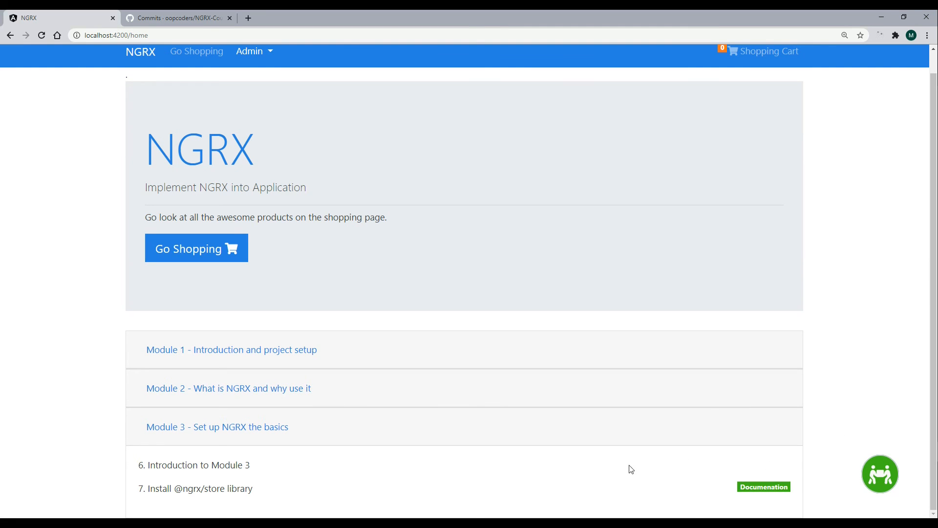